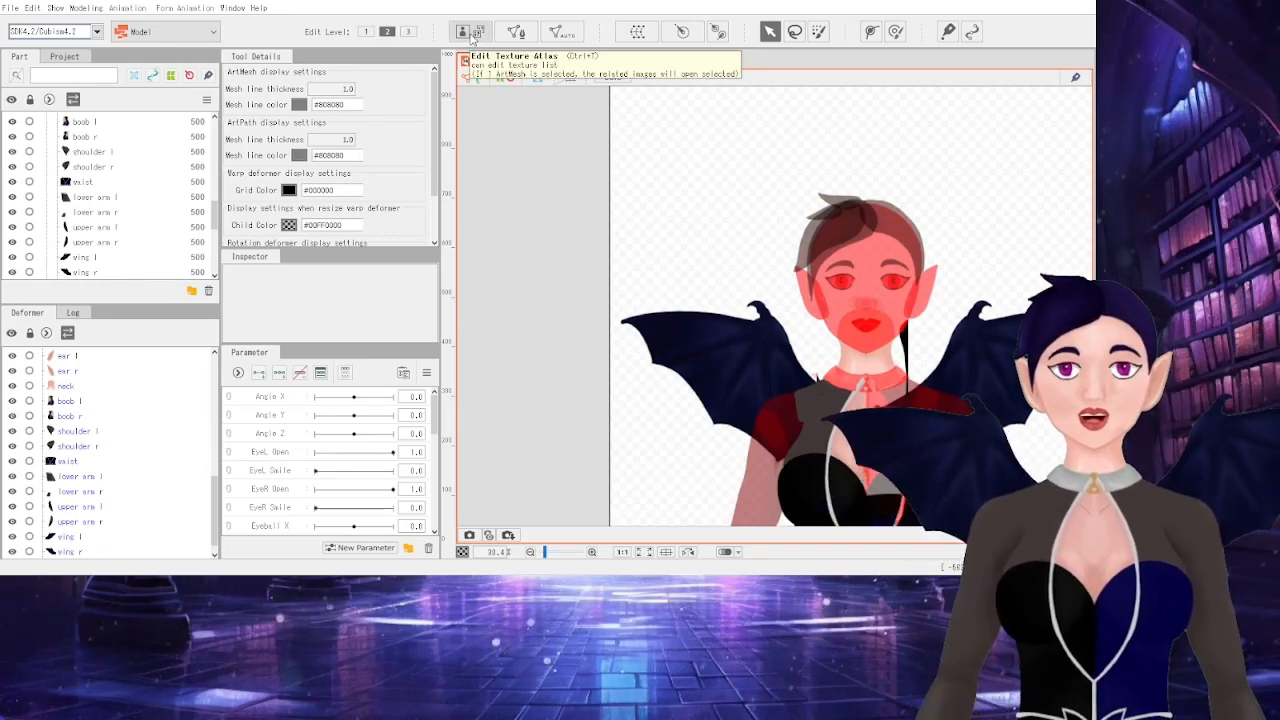
- Open the texture atlas editor and zoom out to view the whole 2048×2048 atlas page
click(493, 31)
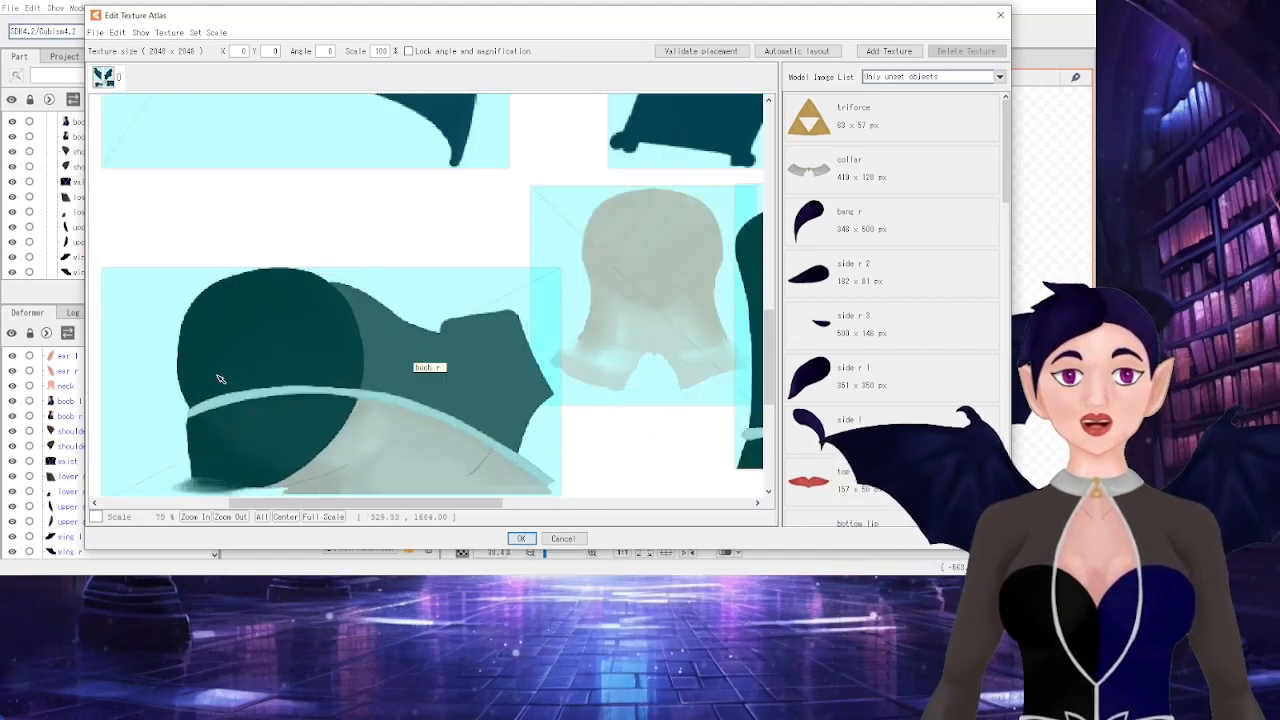
click(229, 516)
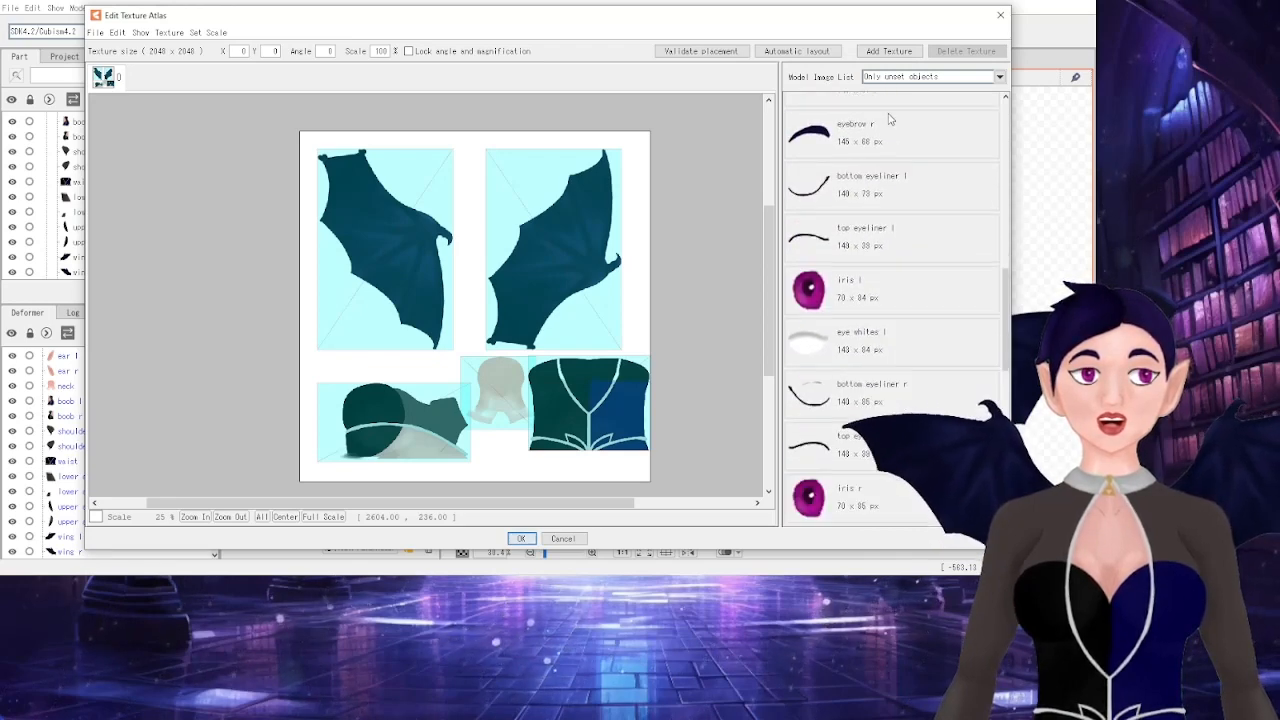
scroll(down, 3)
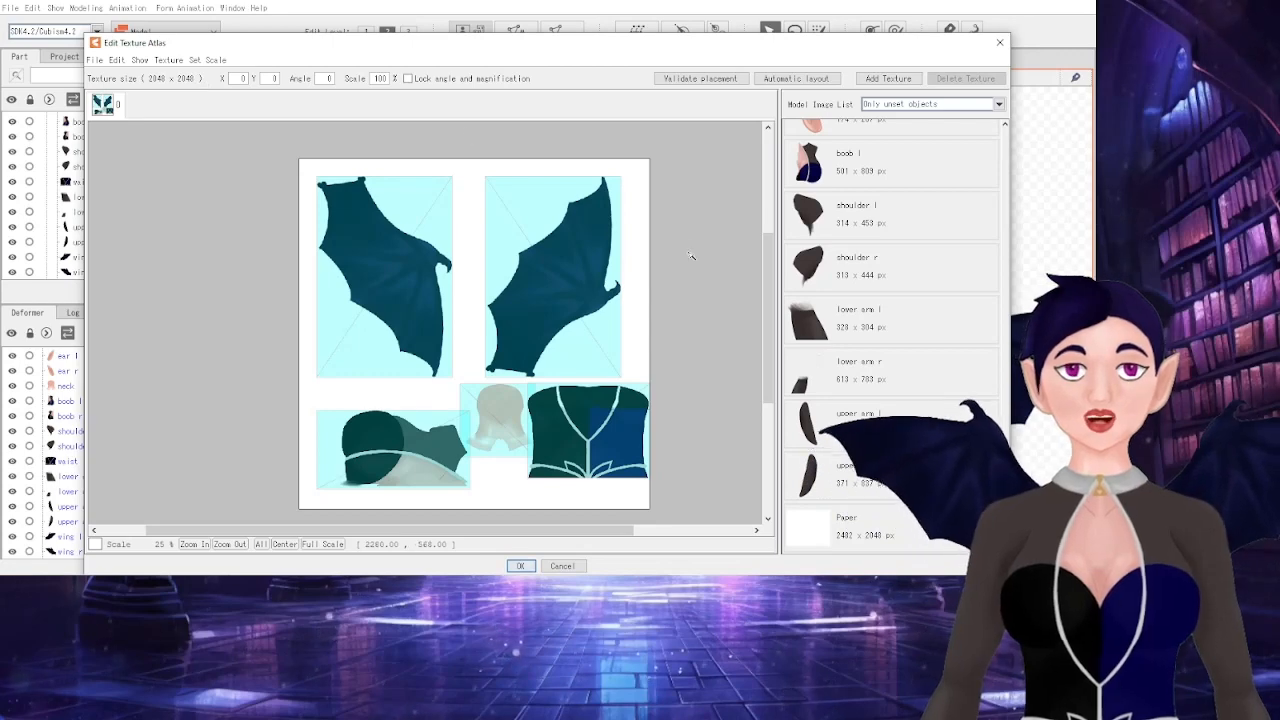
- Drag the remaining unset model images onto the atlas page and apply the atlas
click(888, 78)
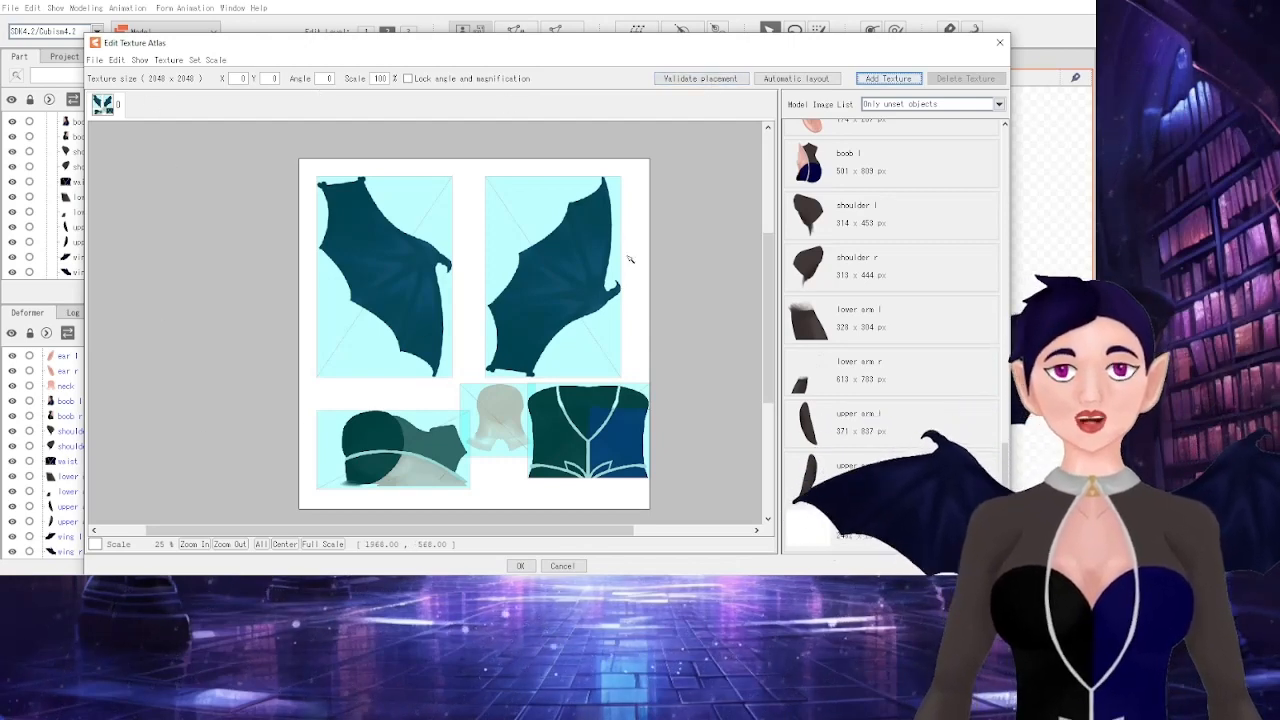
scroll(down, 3)
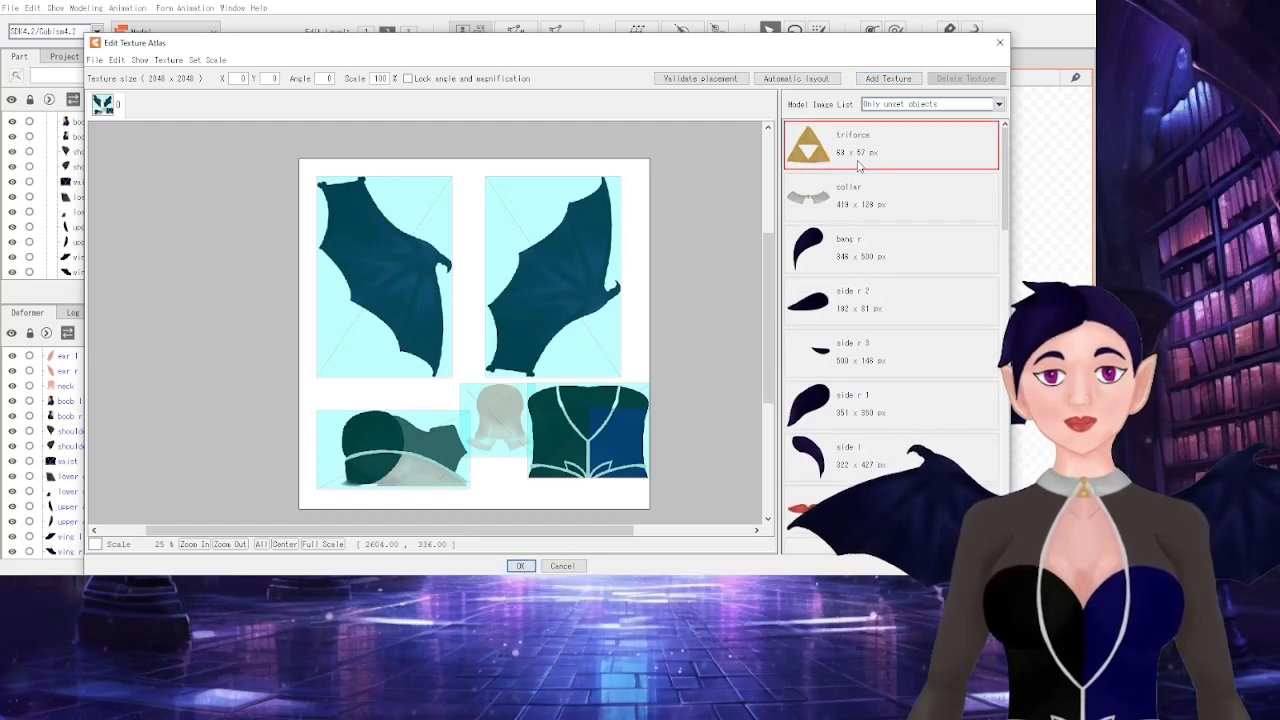
scroll(down, 3)
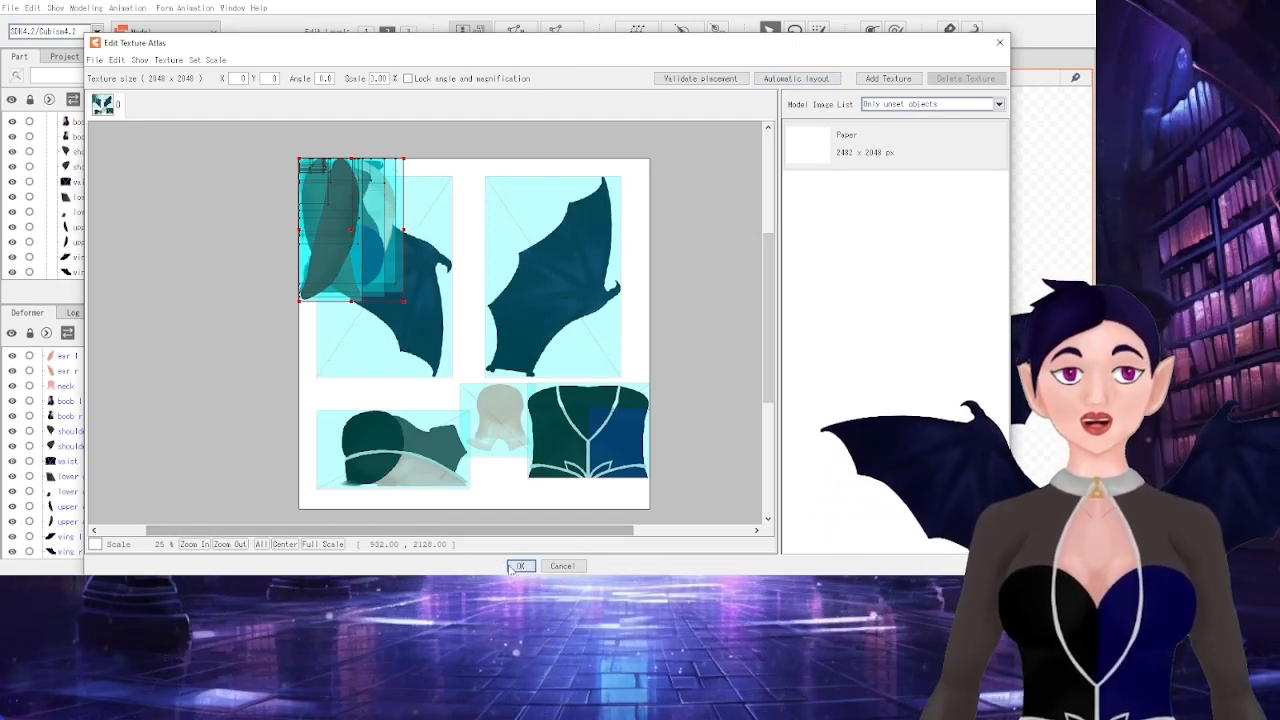
click(520, 565)
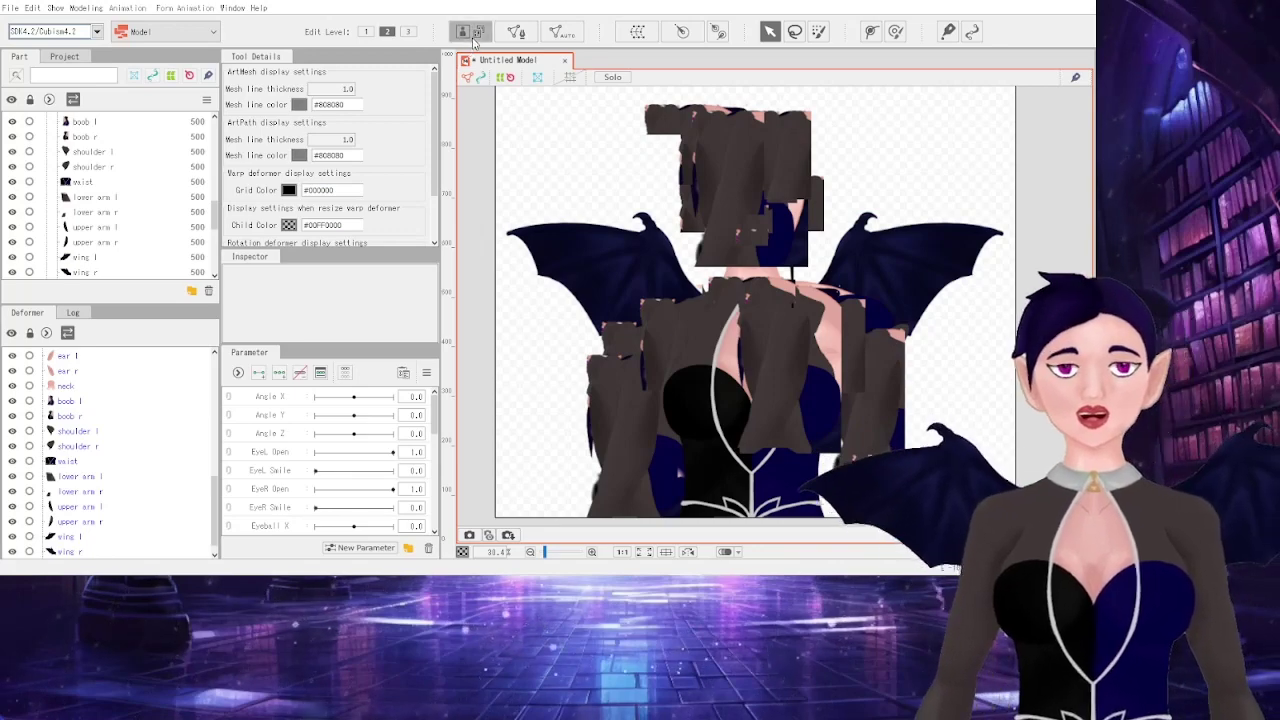
- Reopen the atlas editor and run automatic layout with a 10 px margin and automatic scale
click(477, 28)
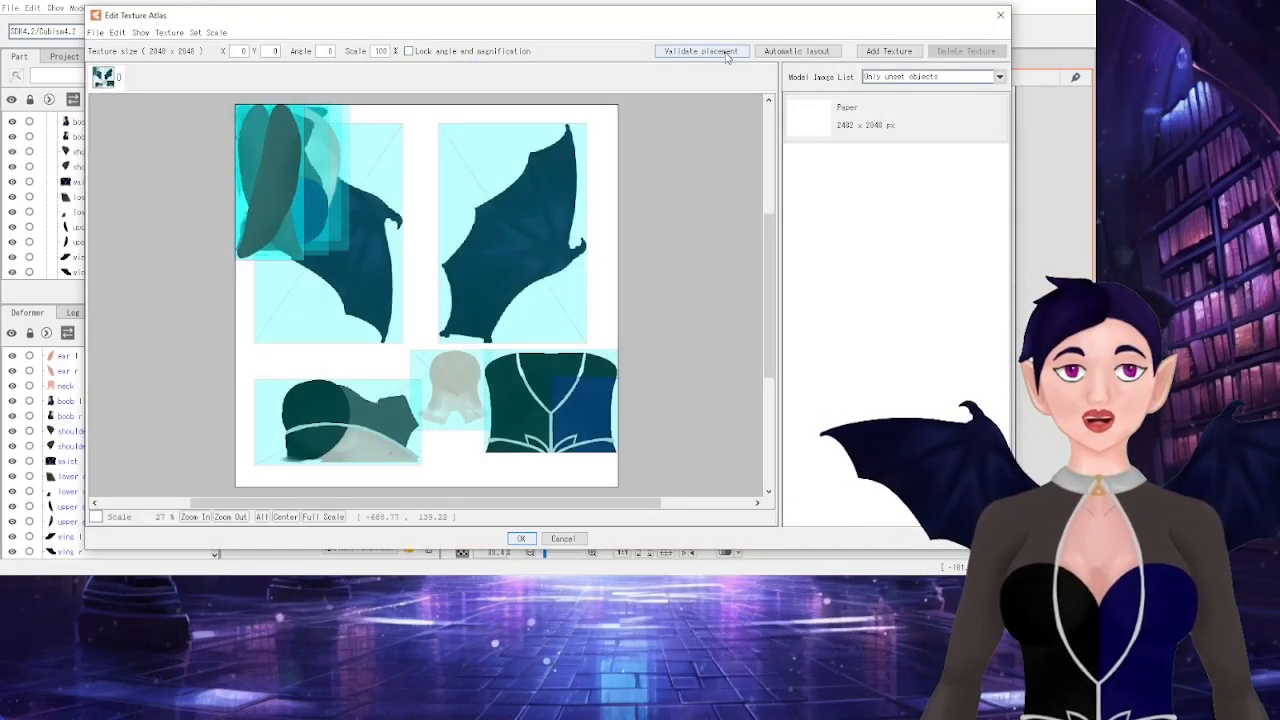
click(797, 51)
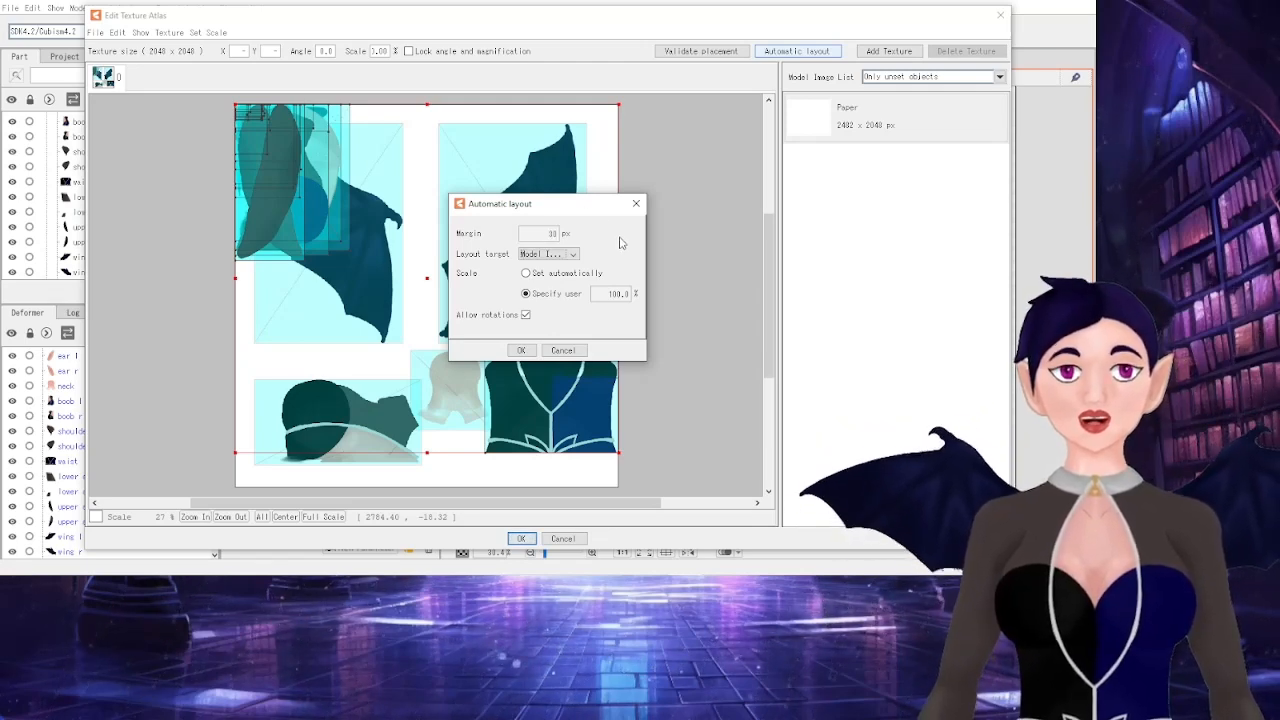
click(525, 273)
text(10)
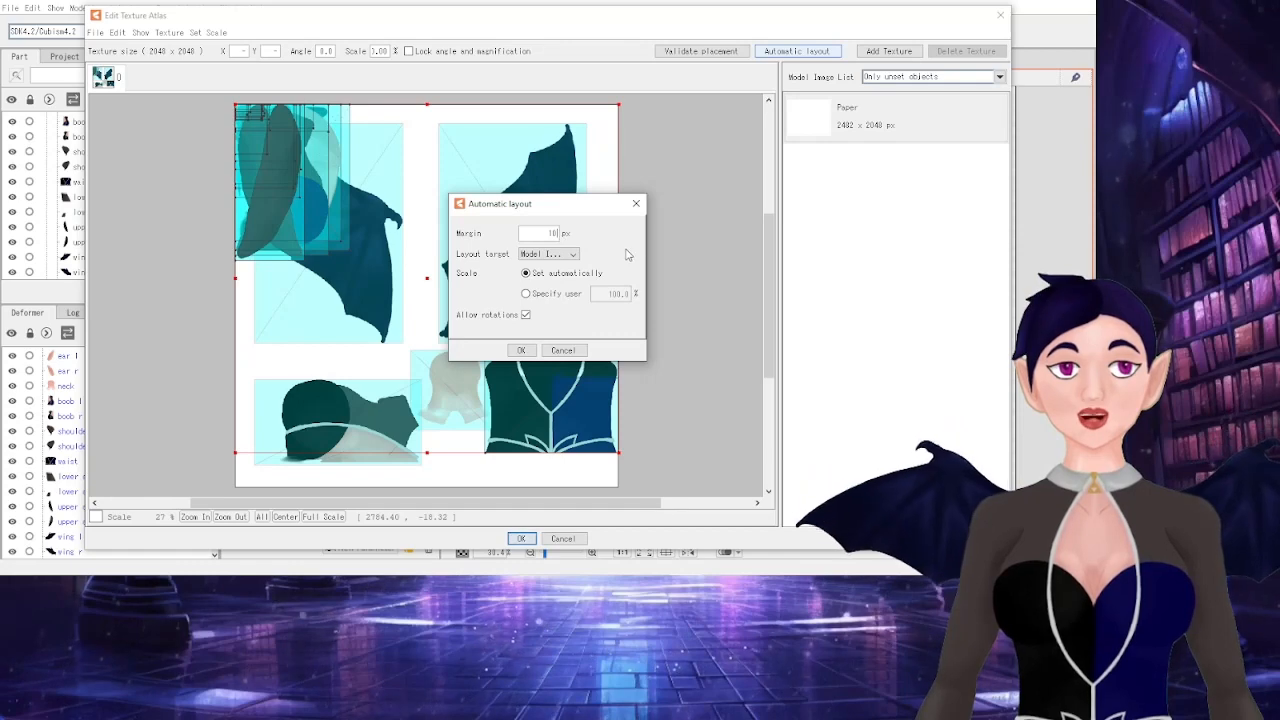
click(521, 350)
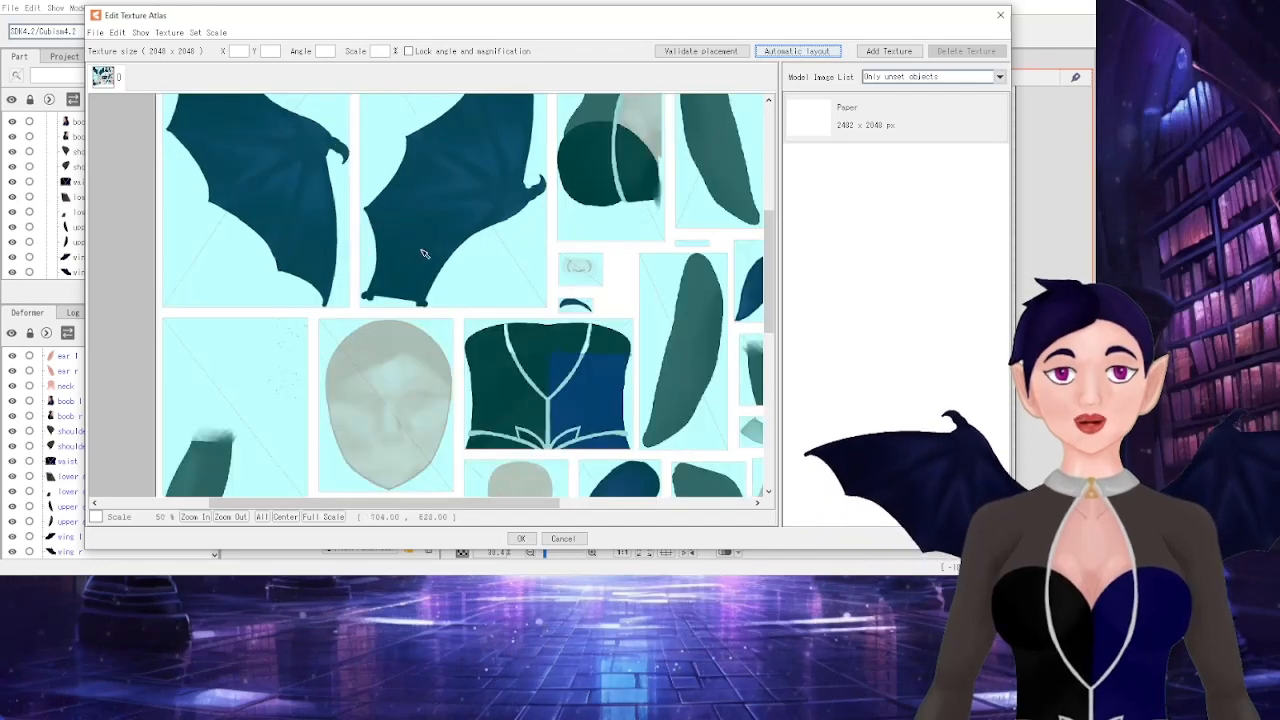
- Rerun automatic layout, inspect the packed sheet, apply it, and reopen the atlas editor
click(798, 50)
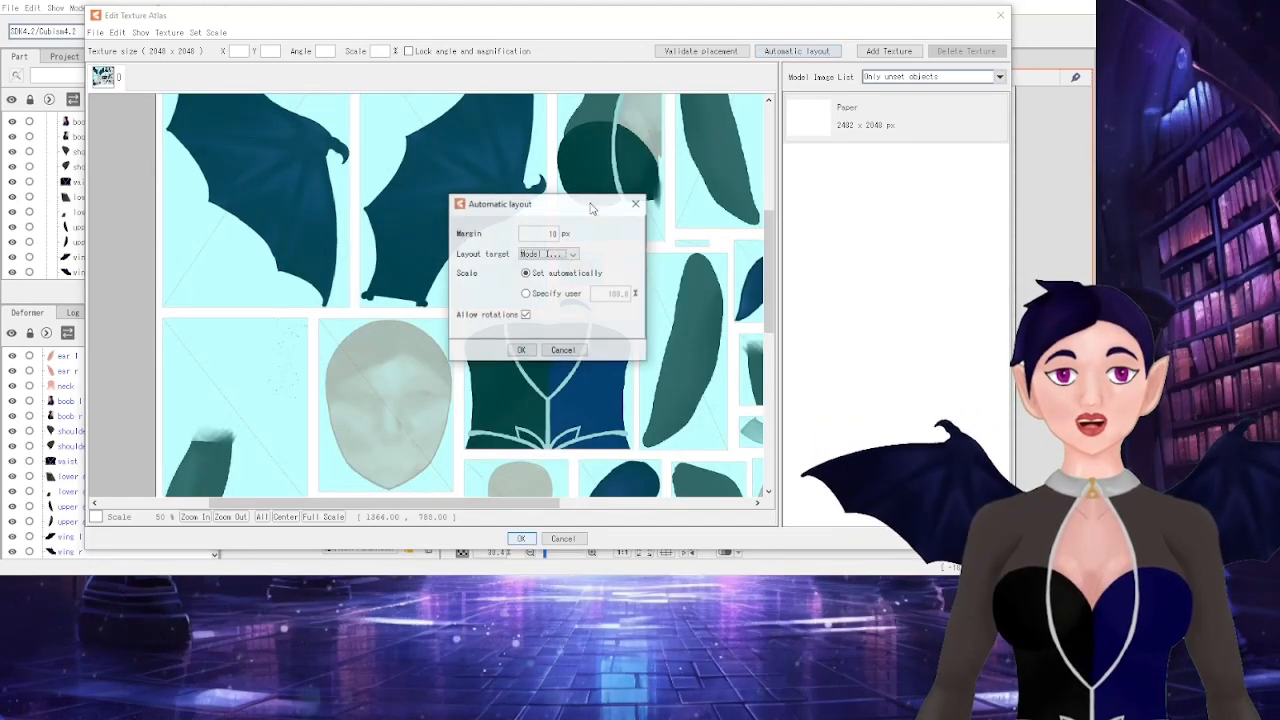
click(521, 349)
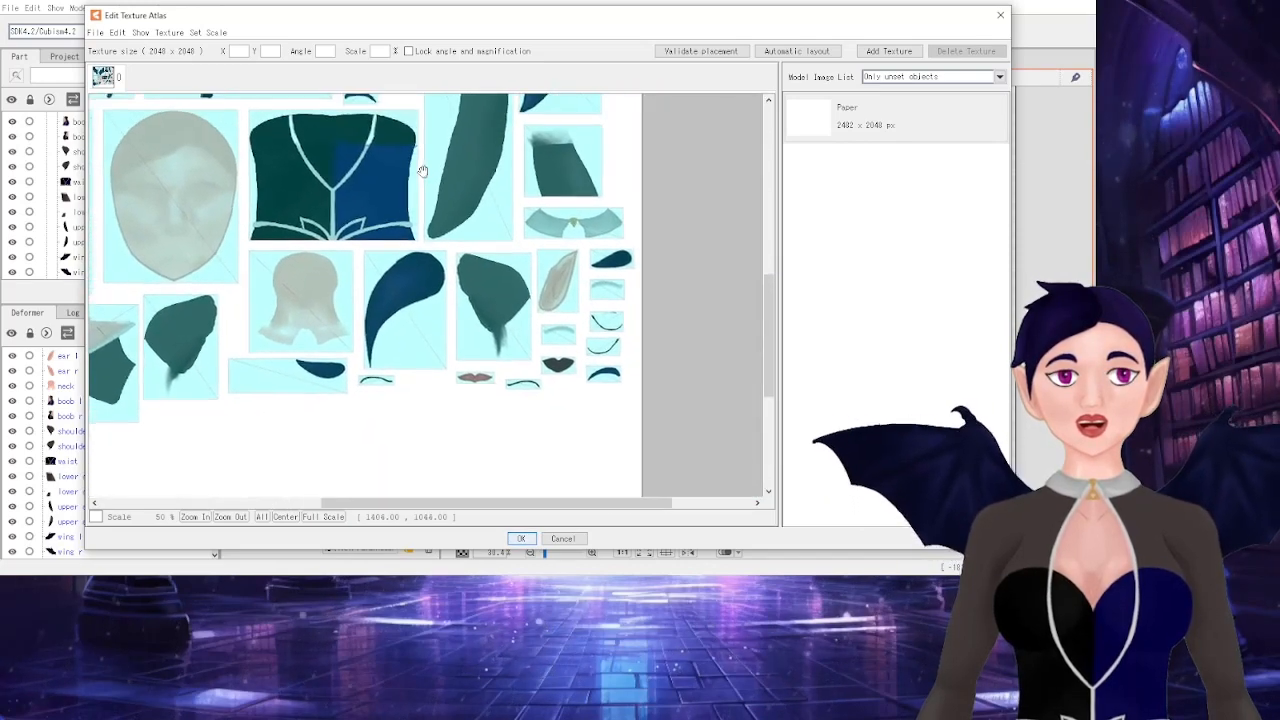
drag(420, 170, 760, 137)
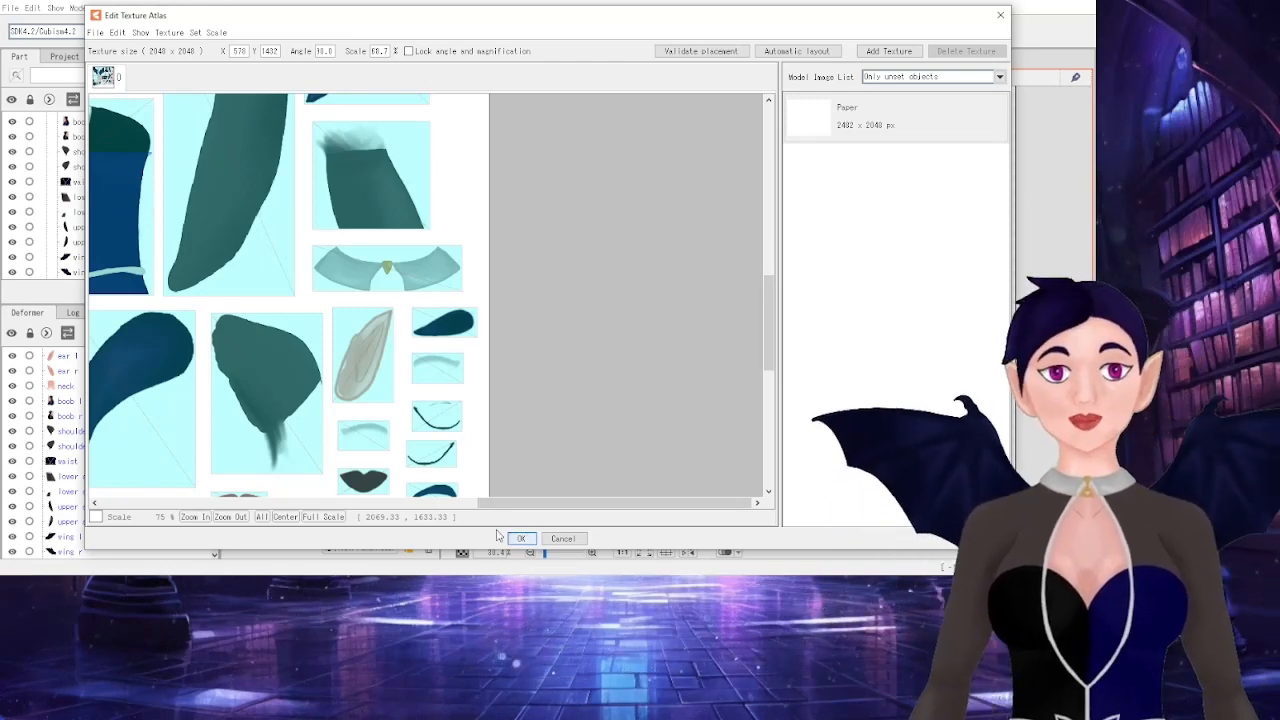
click(520, 538)
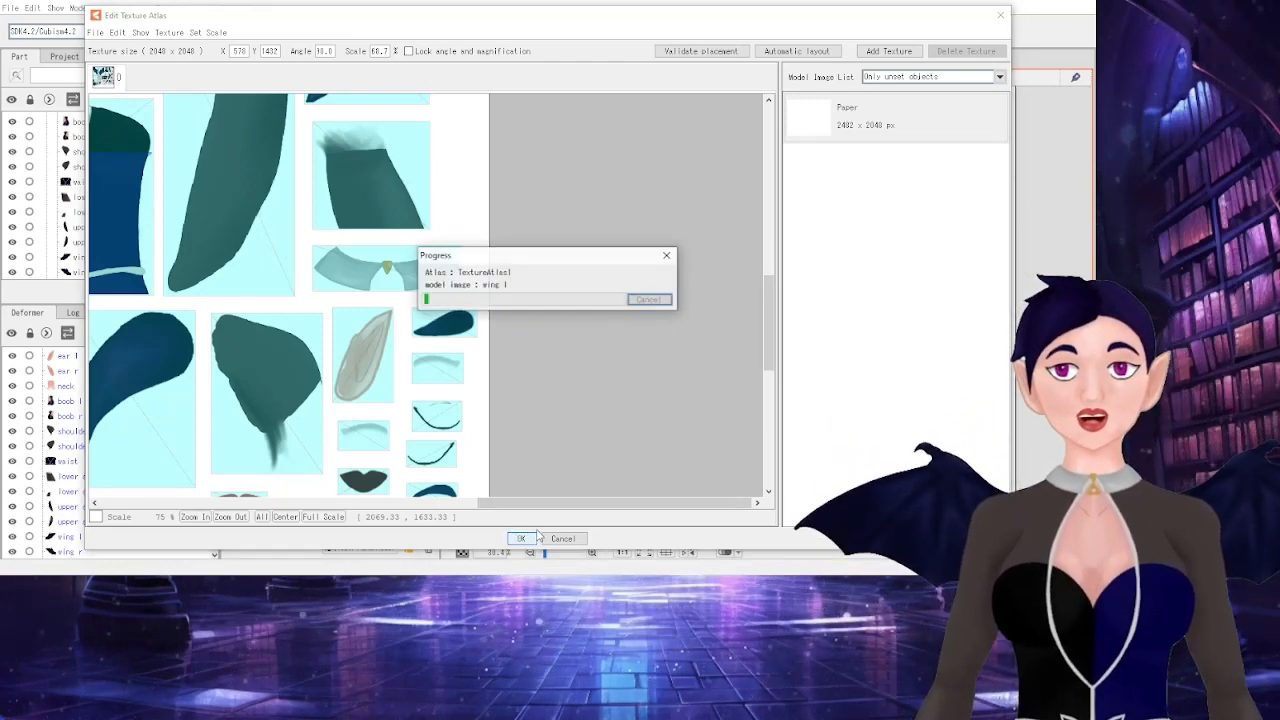
click(517, 538)
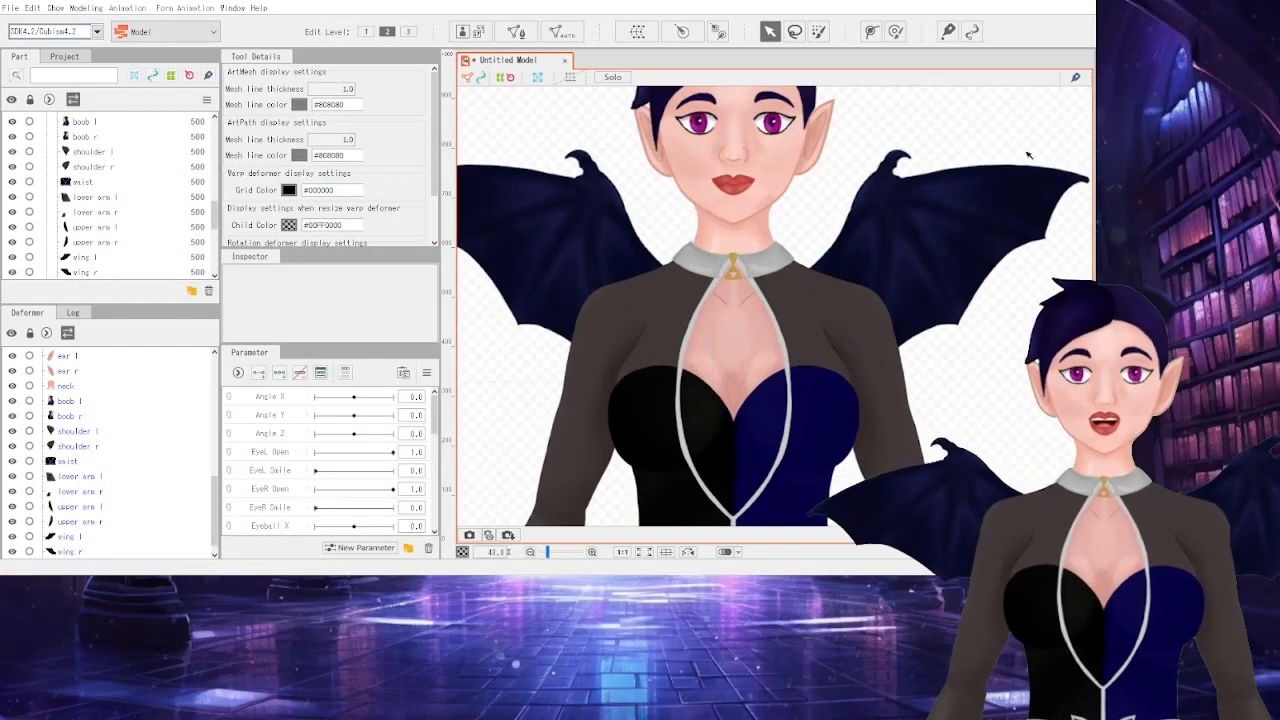
scroll(down, 3)
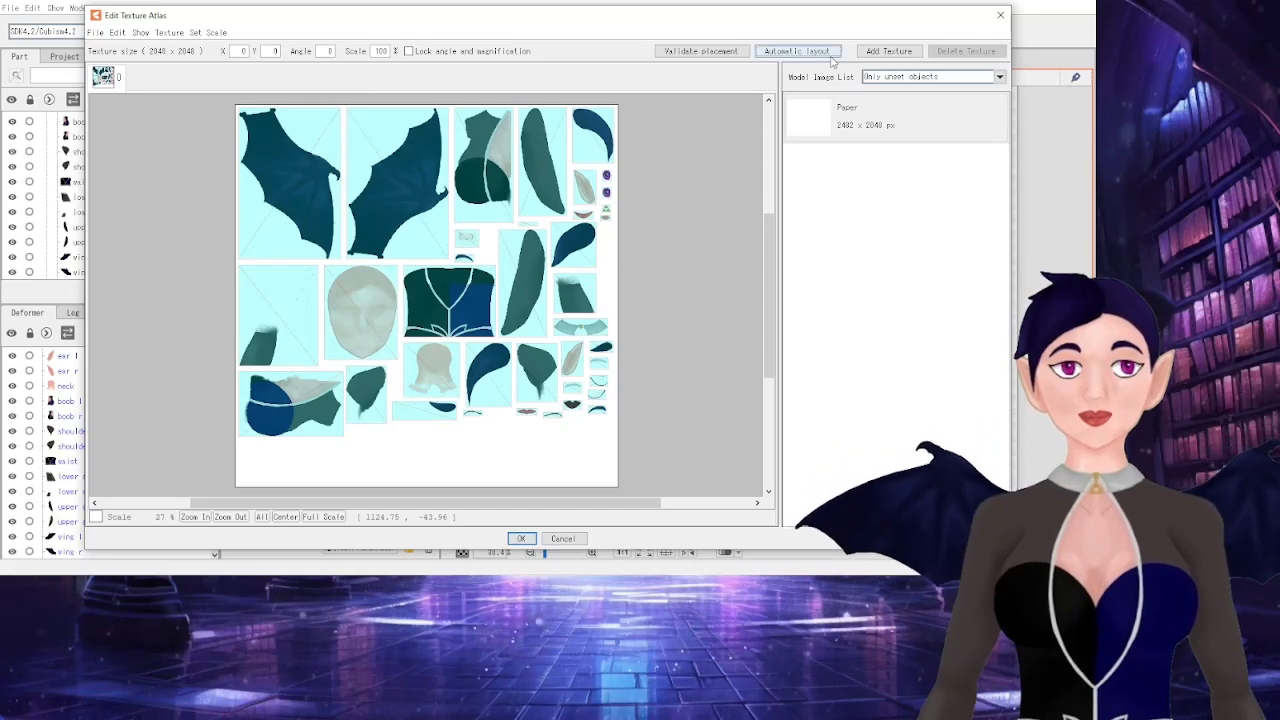
- Dismiss the automatic layout settings and add a second blank 2048 × 2048 texture page
click(798, 51)
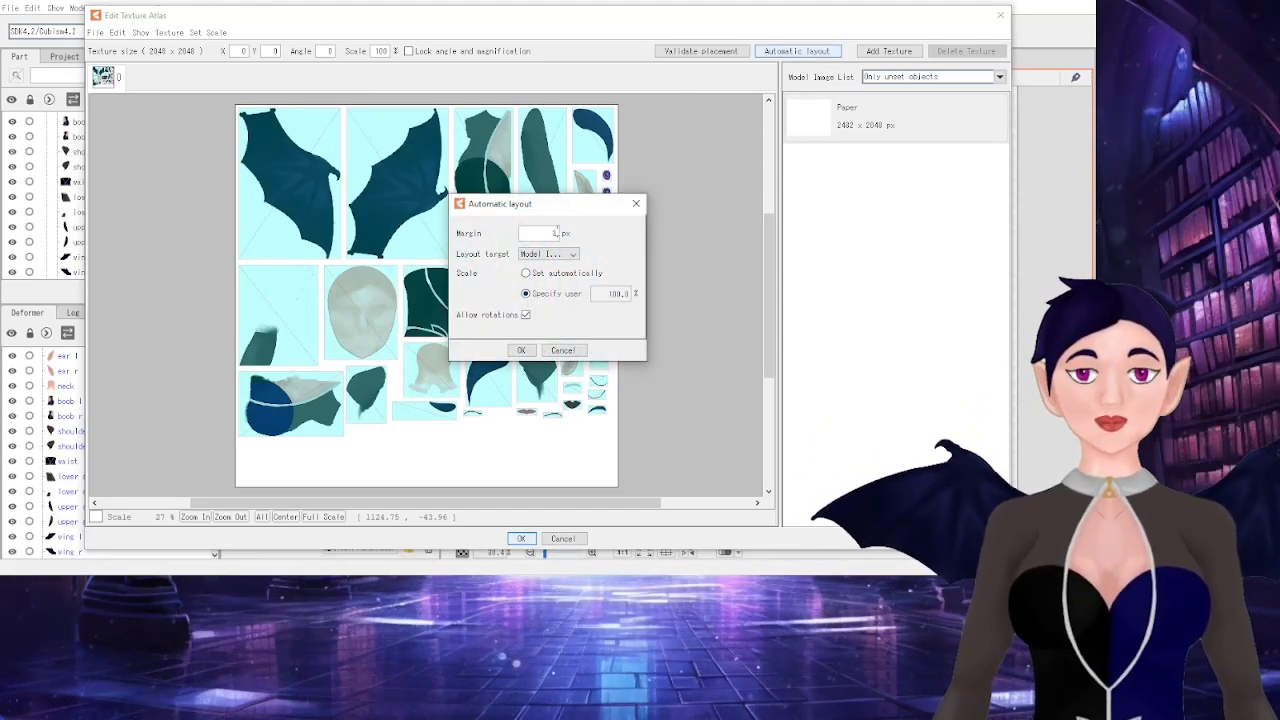
click(521, 350)
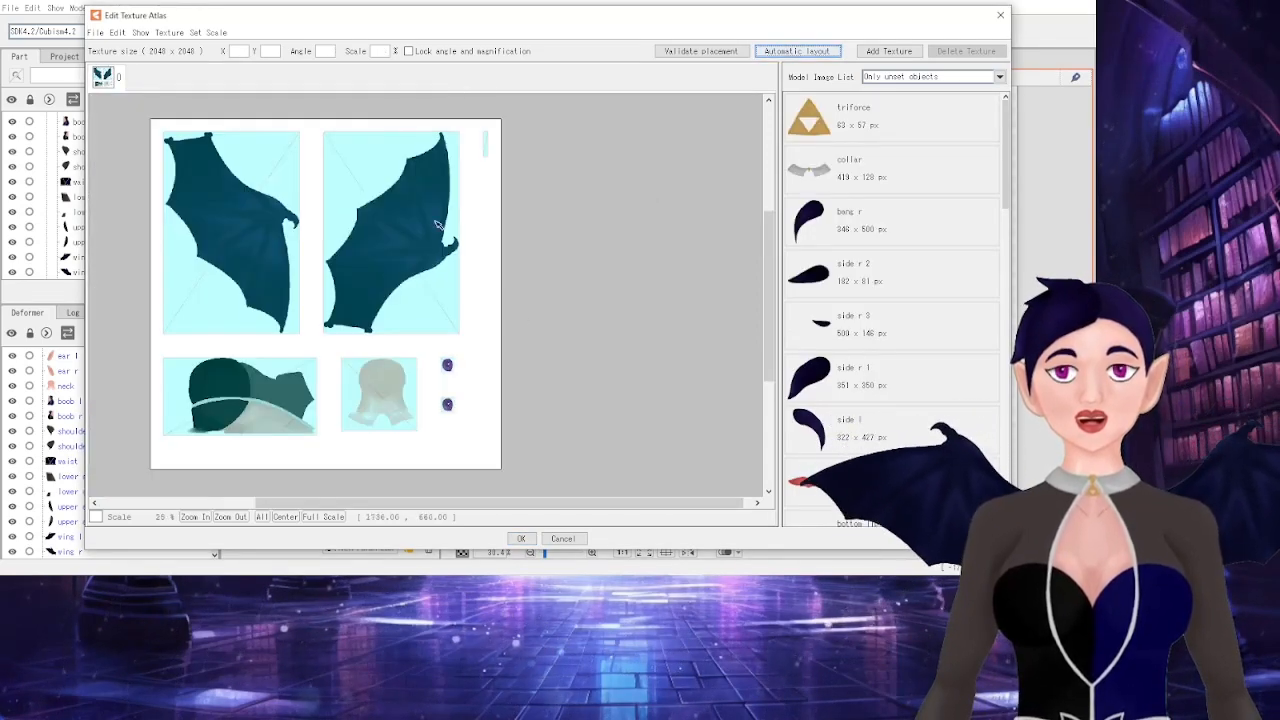
click(798, 50)
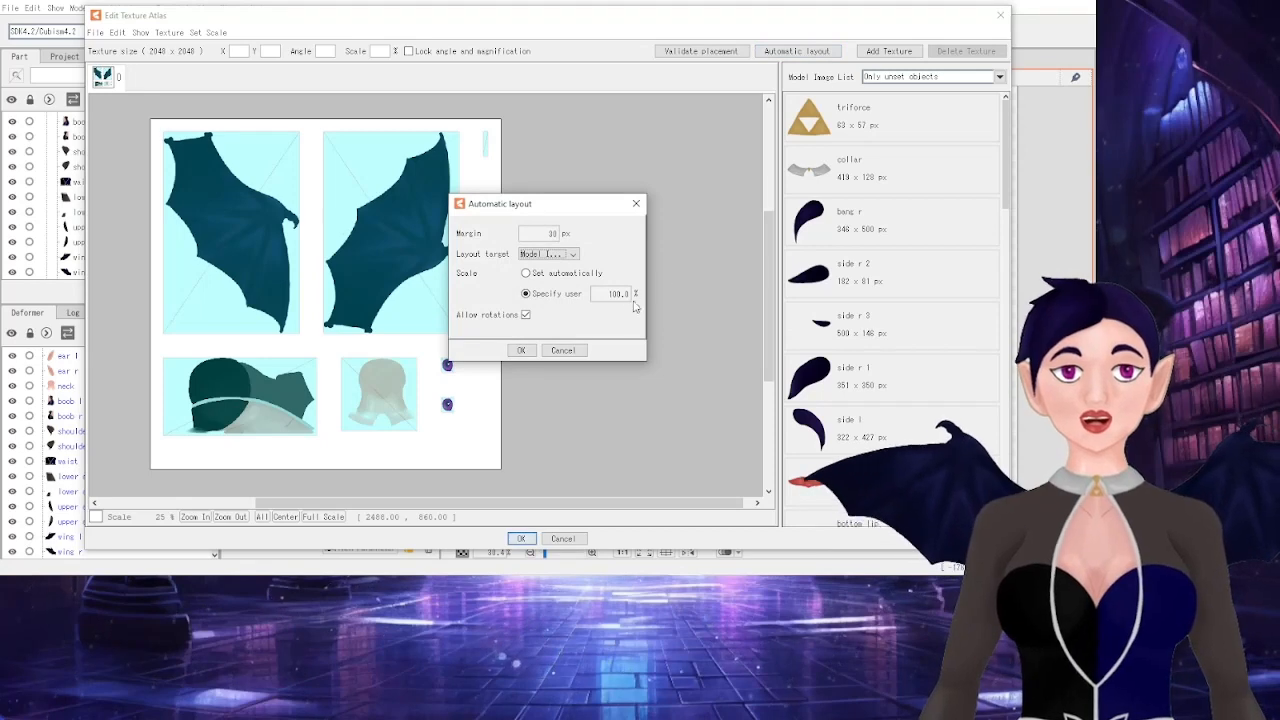
click(521, 350)
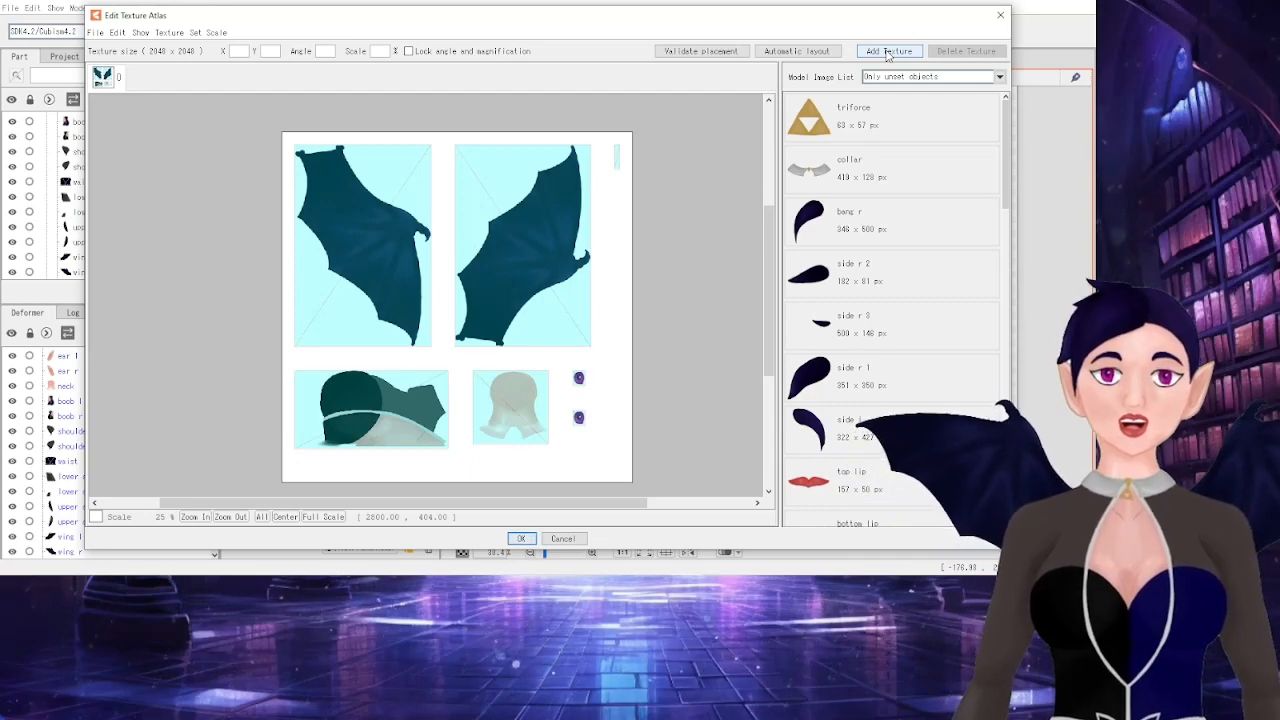
click(890, 50)
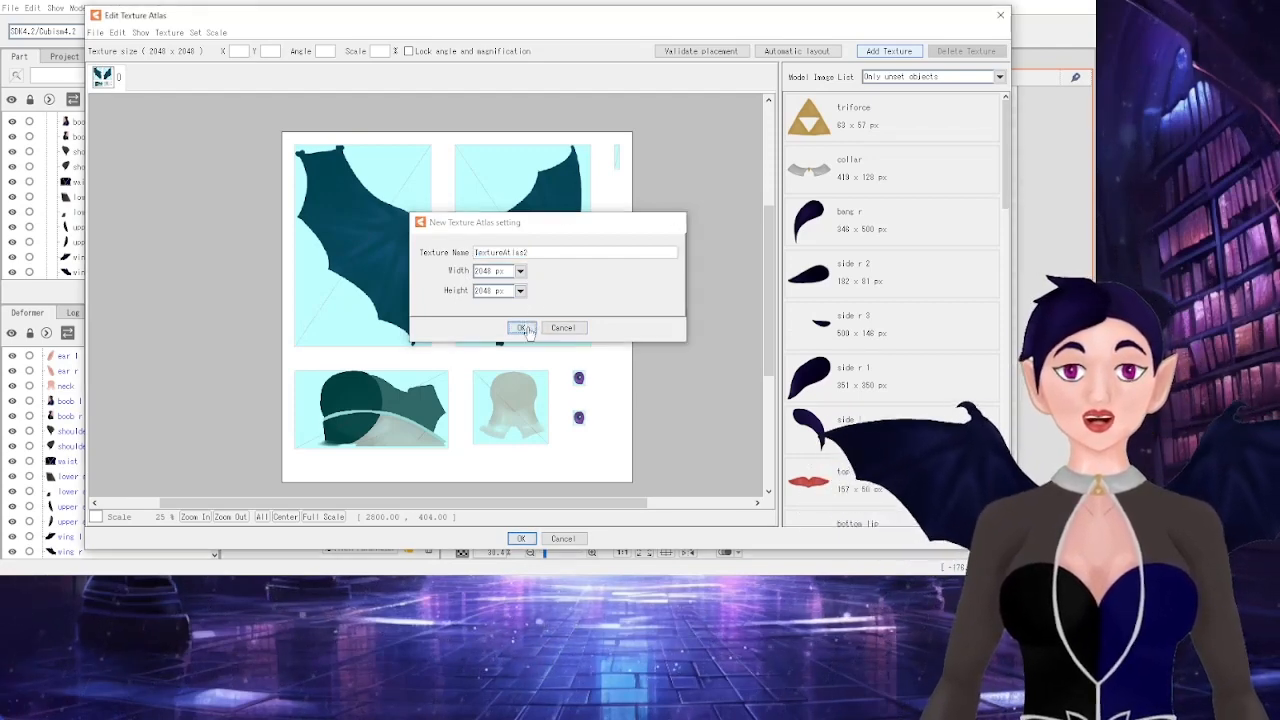
click(522, 327)
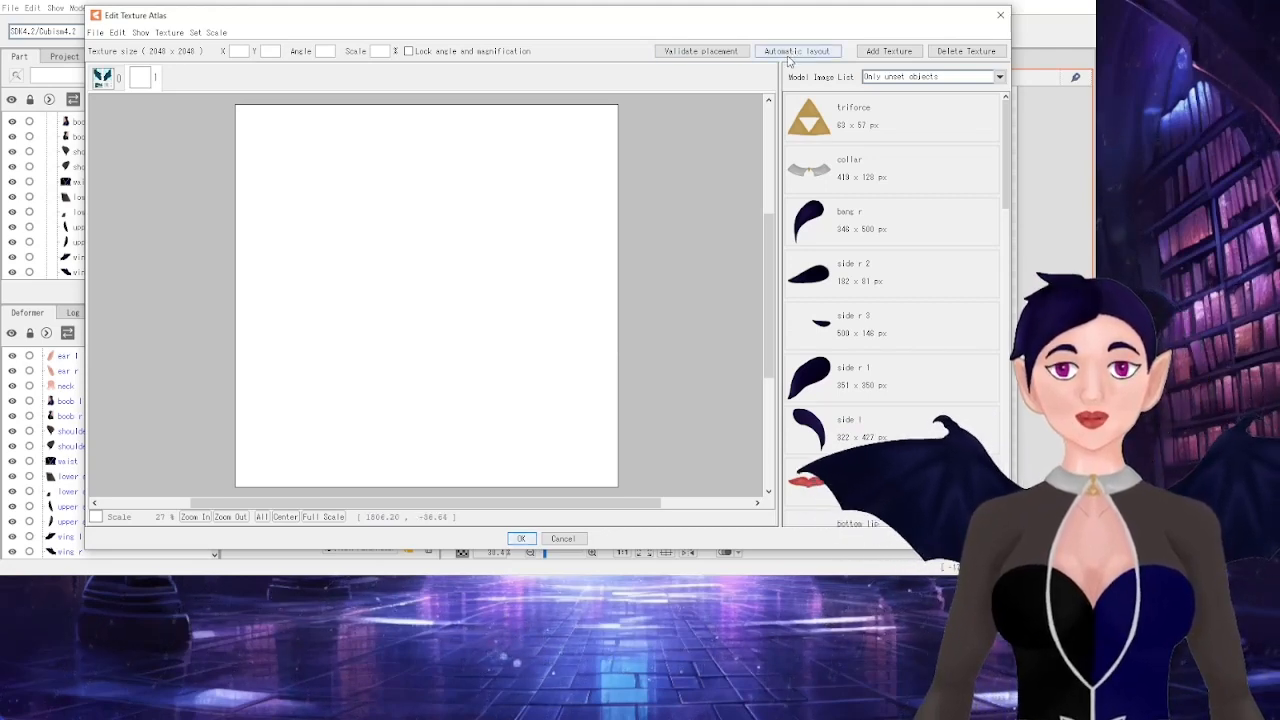
- Place the unplaced parts from triforce to the upper arms on page two and auto-arrange them
click(890, 120)
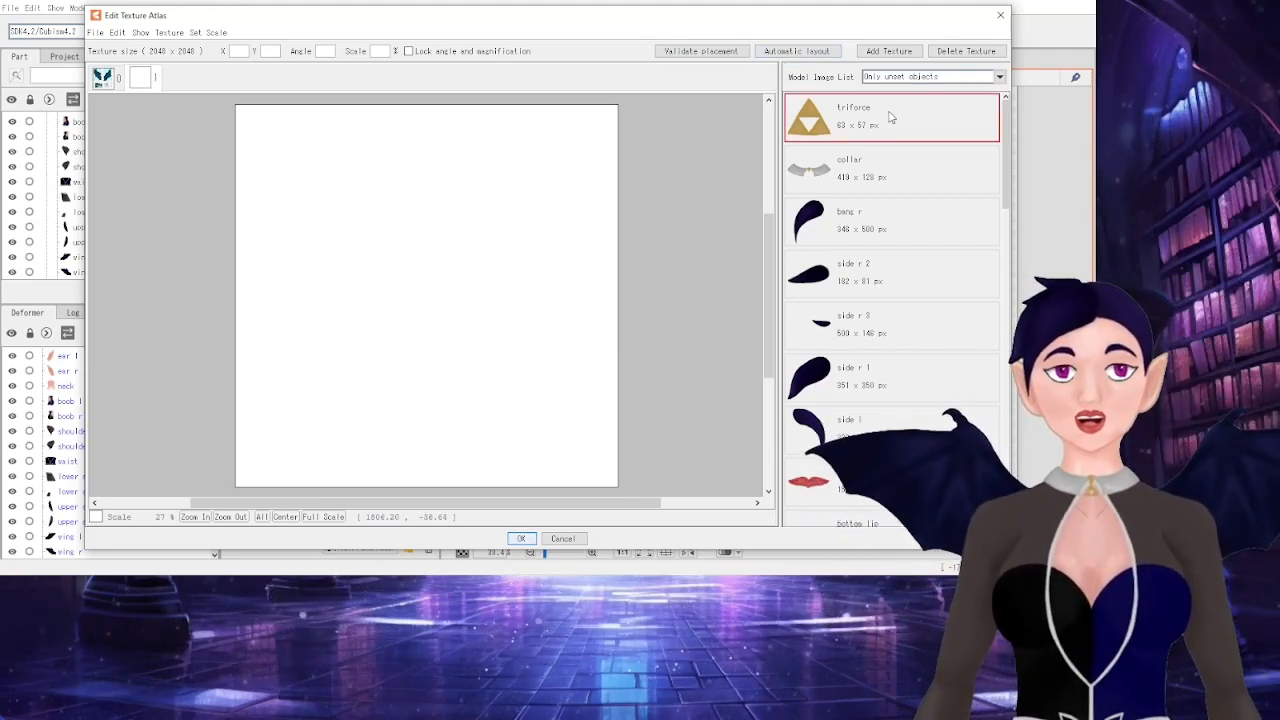
scroll(down, 3)
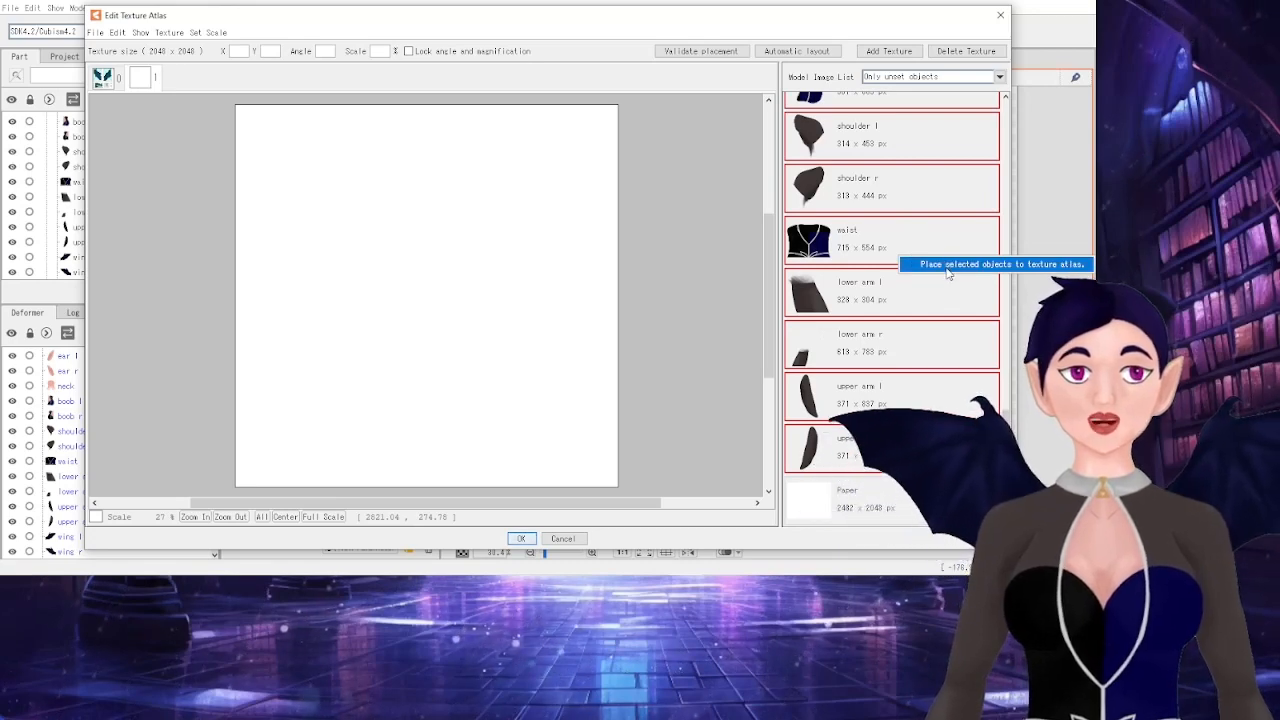
click(796, 51)
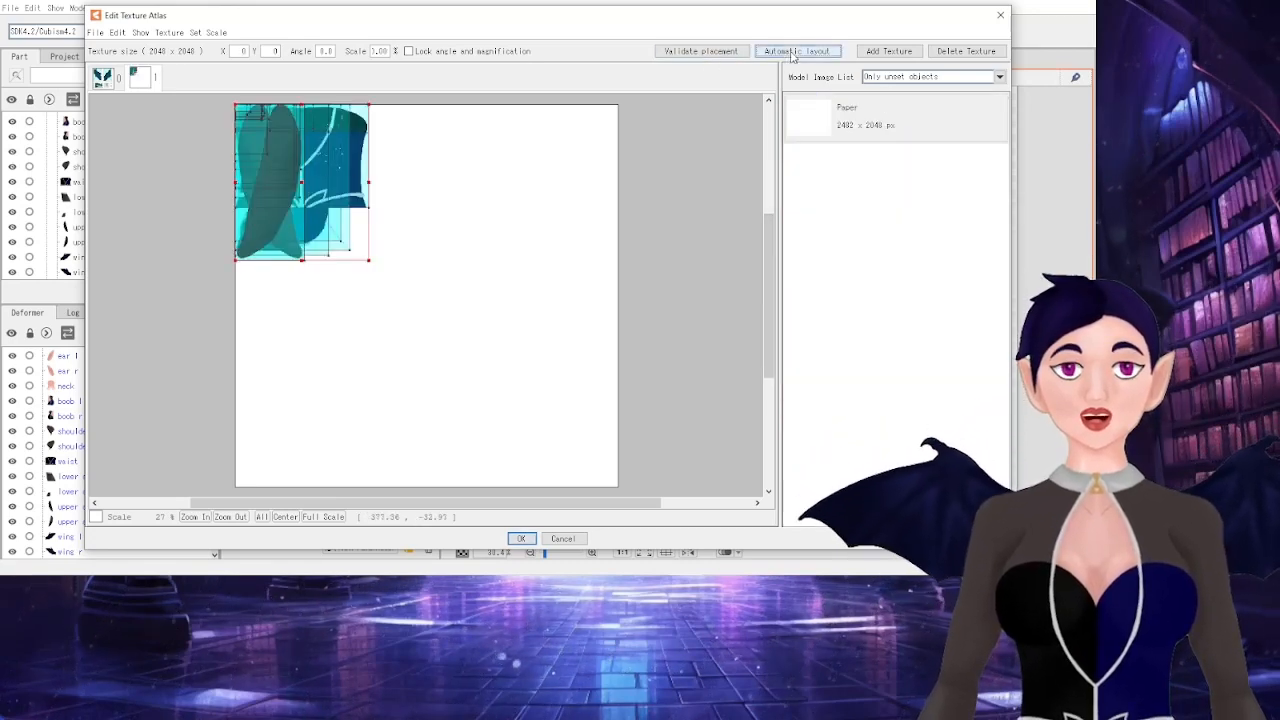
click(799, 51)
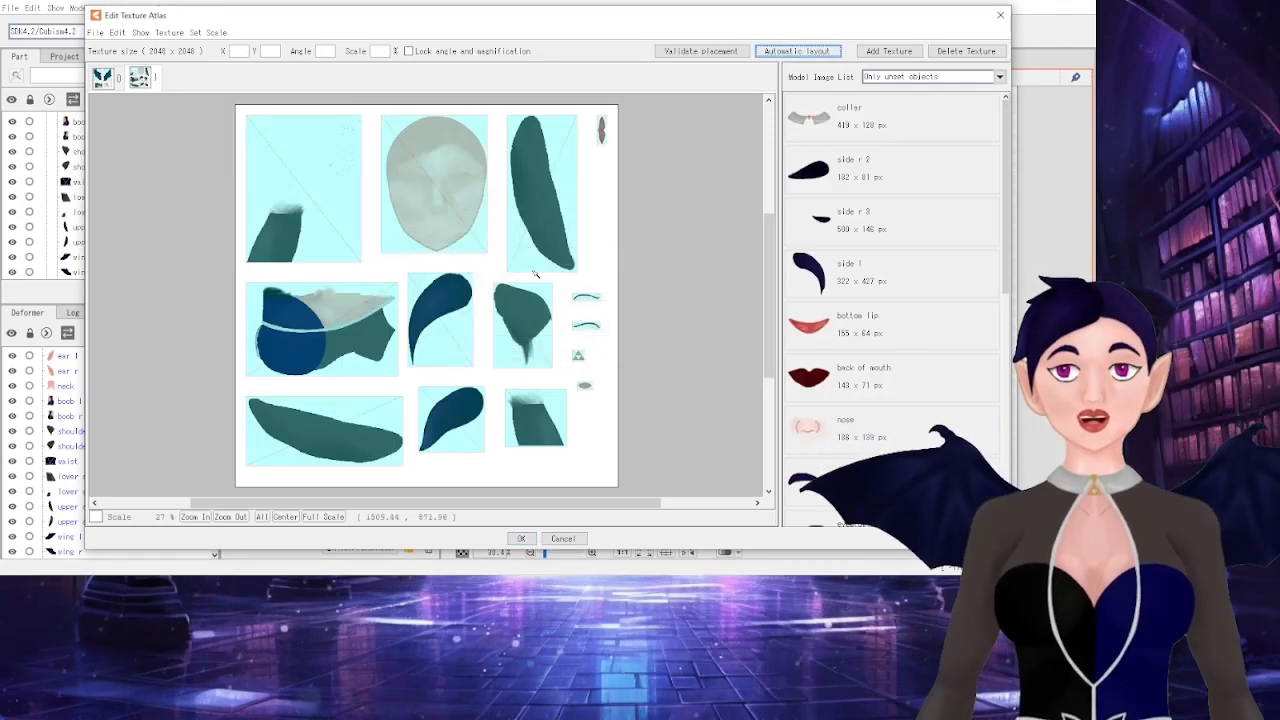
click(196, 516)
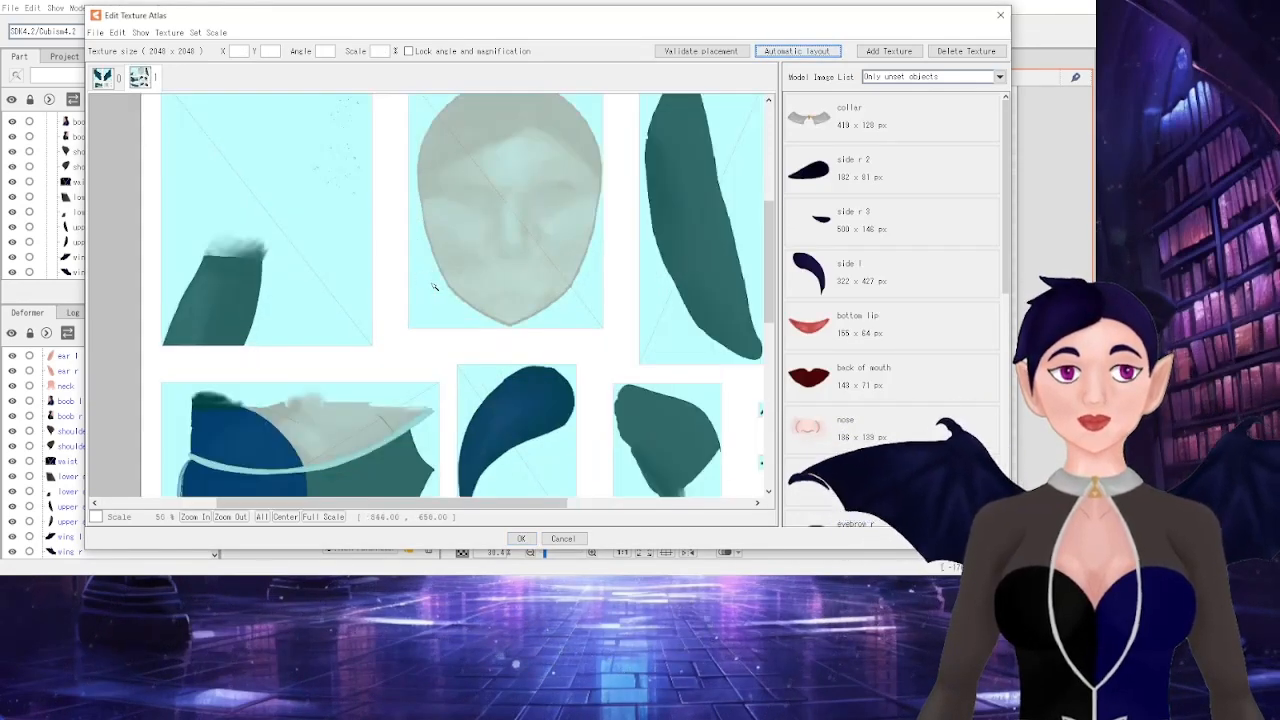
click(798, 51)
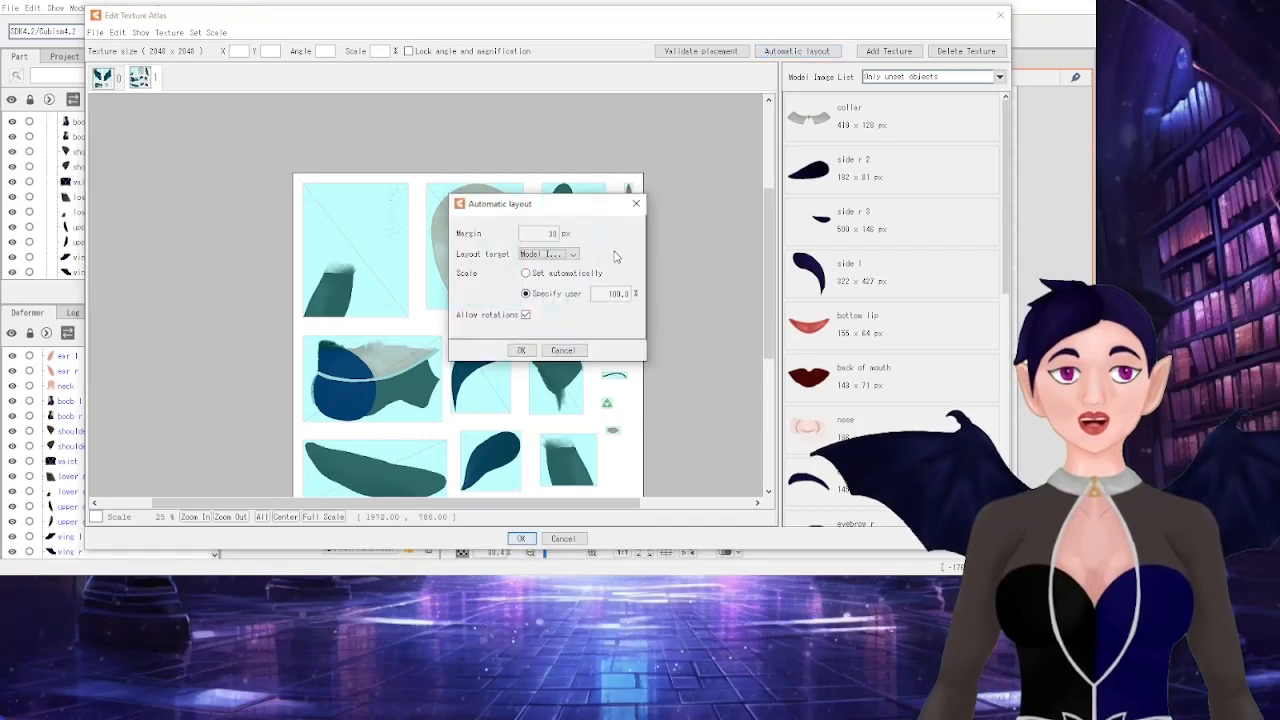
- Place all remaining parts on a third page, auto-arrange them, and apply the atlas
click(521, 350)
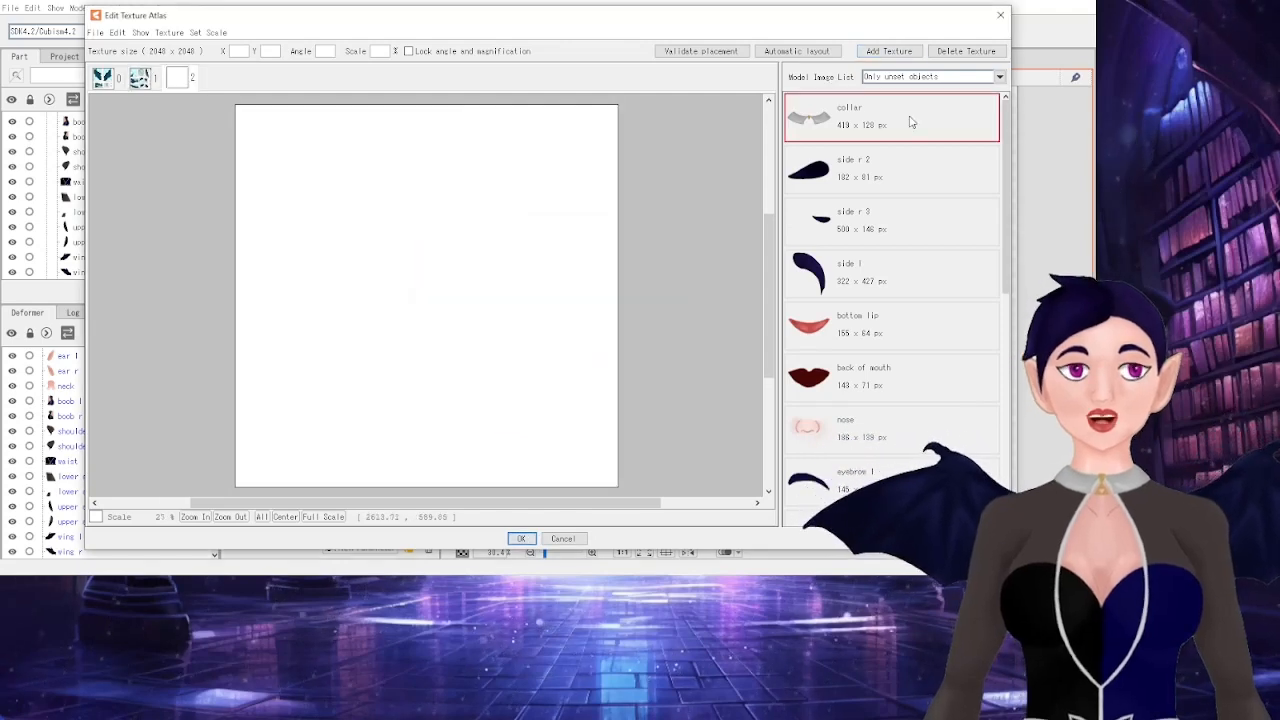
scroll(down, 3)
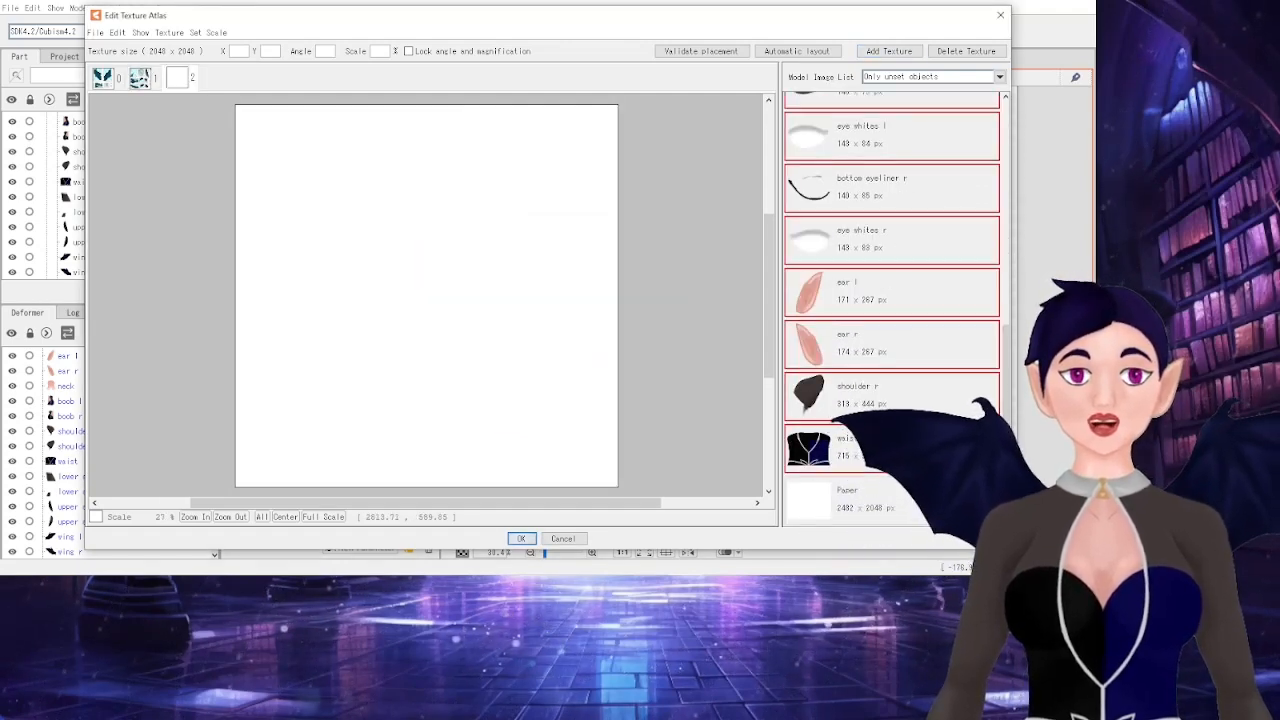
click(796, 51)
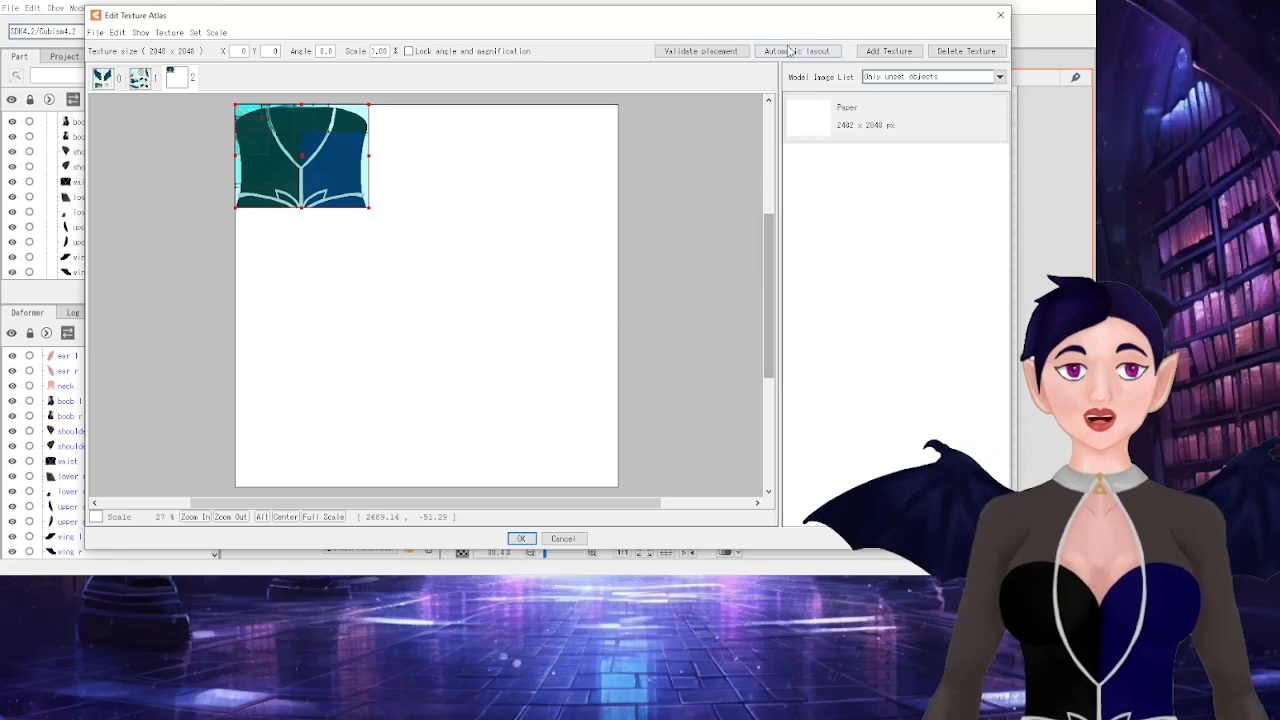
click(797, 51)
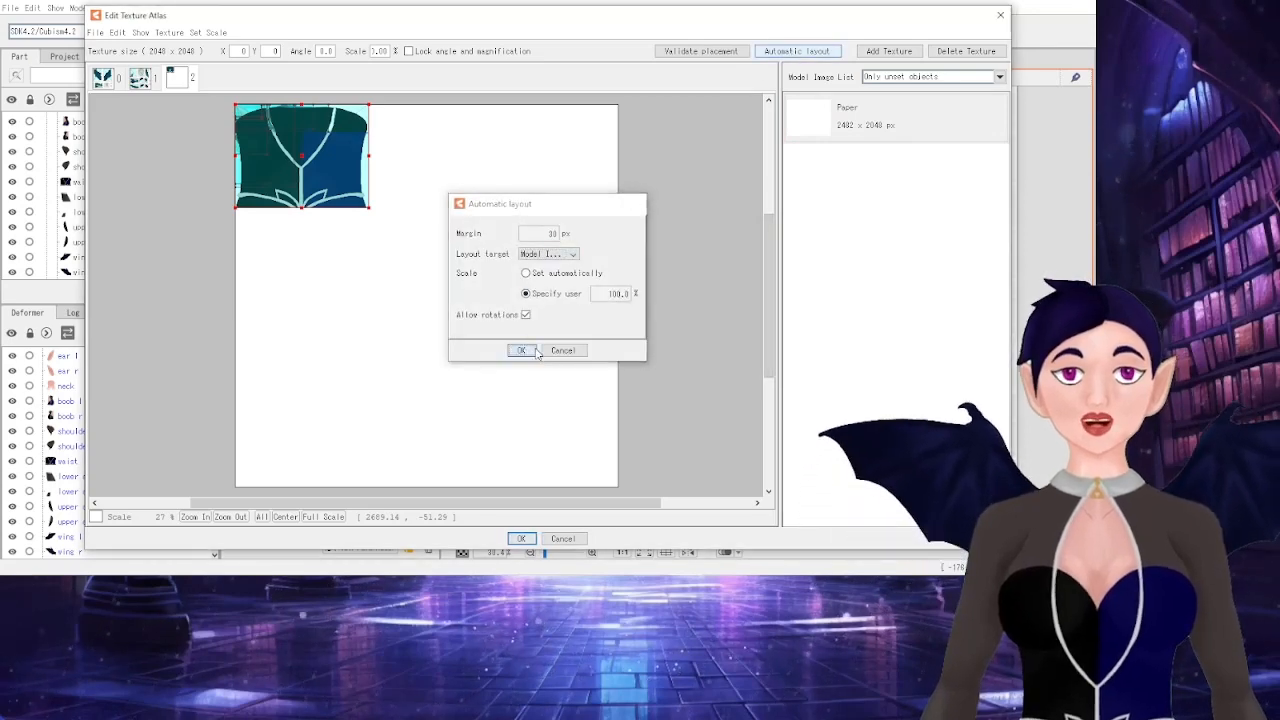
click(521, 350)
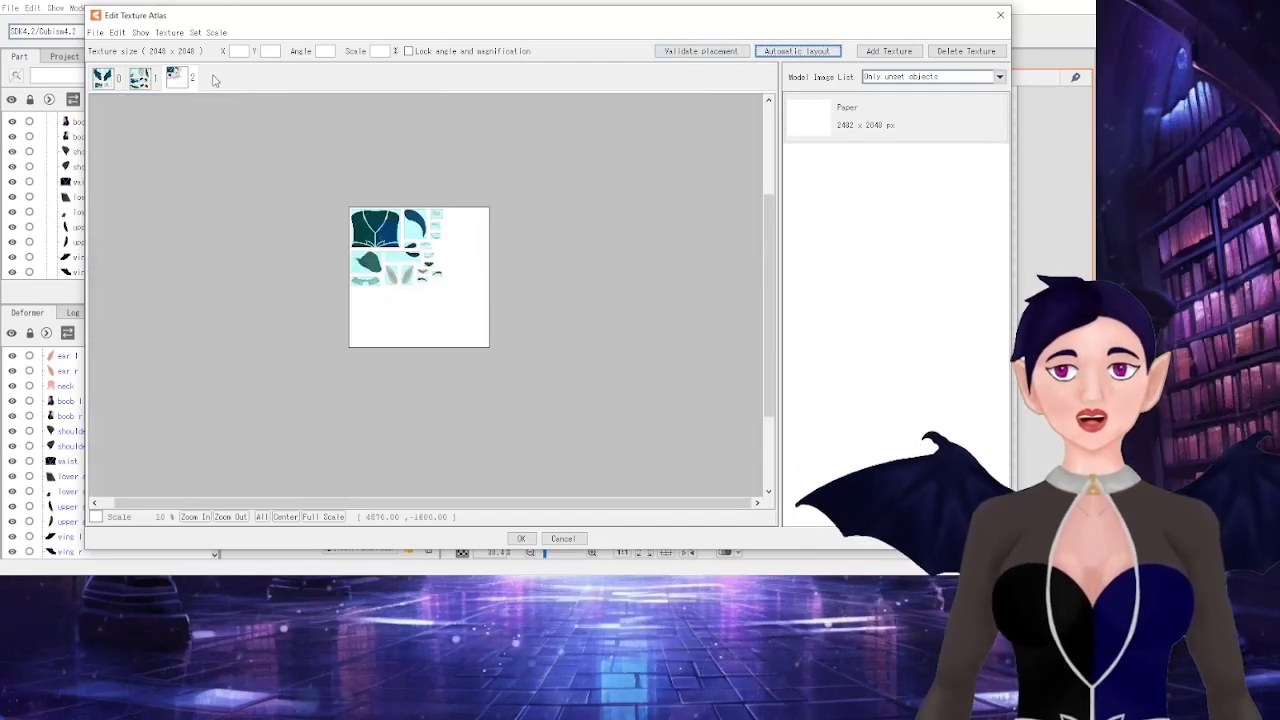
click(104, 78)
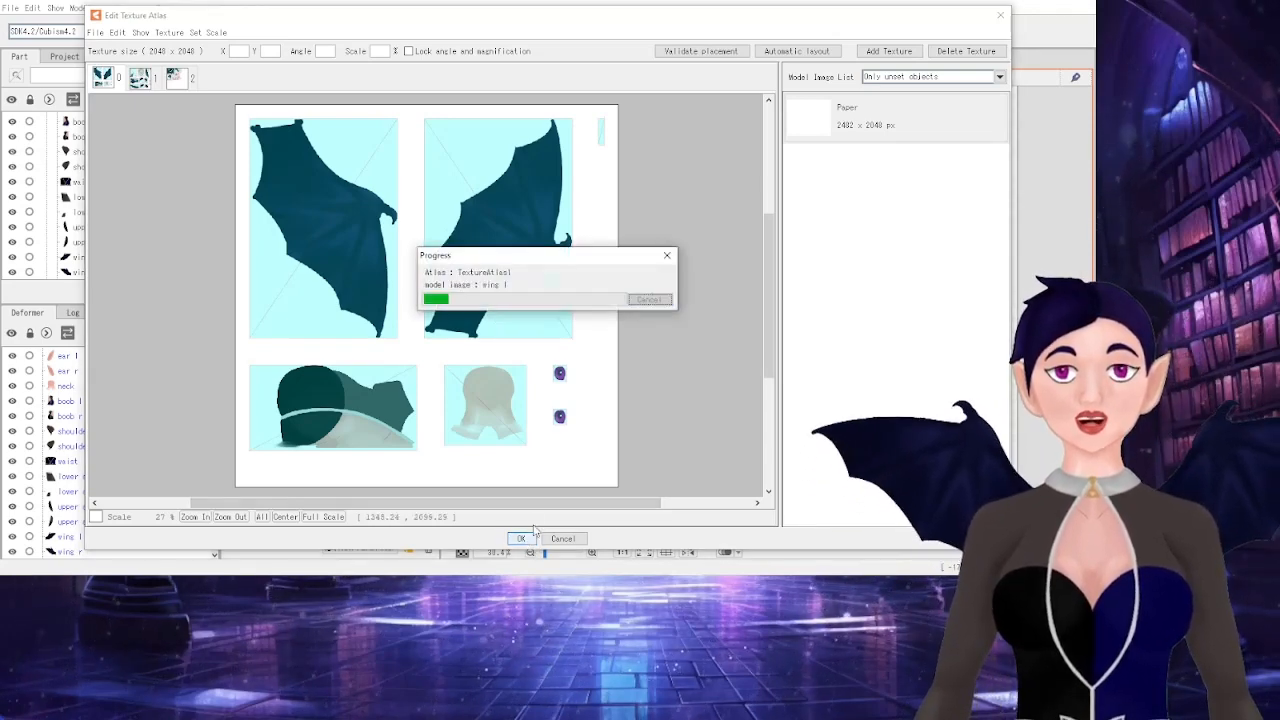
click(521, 538)
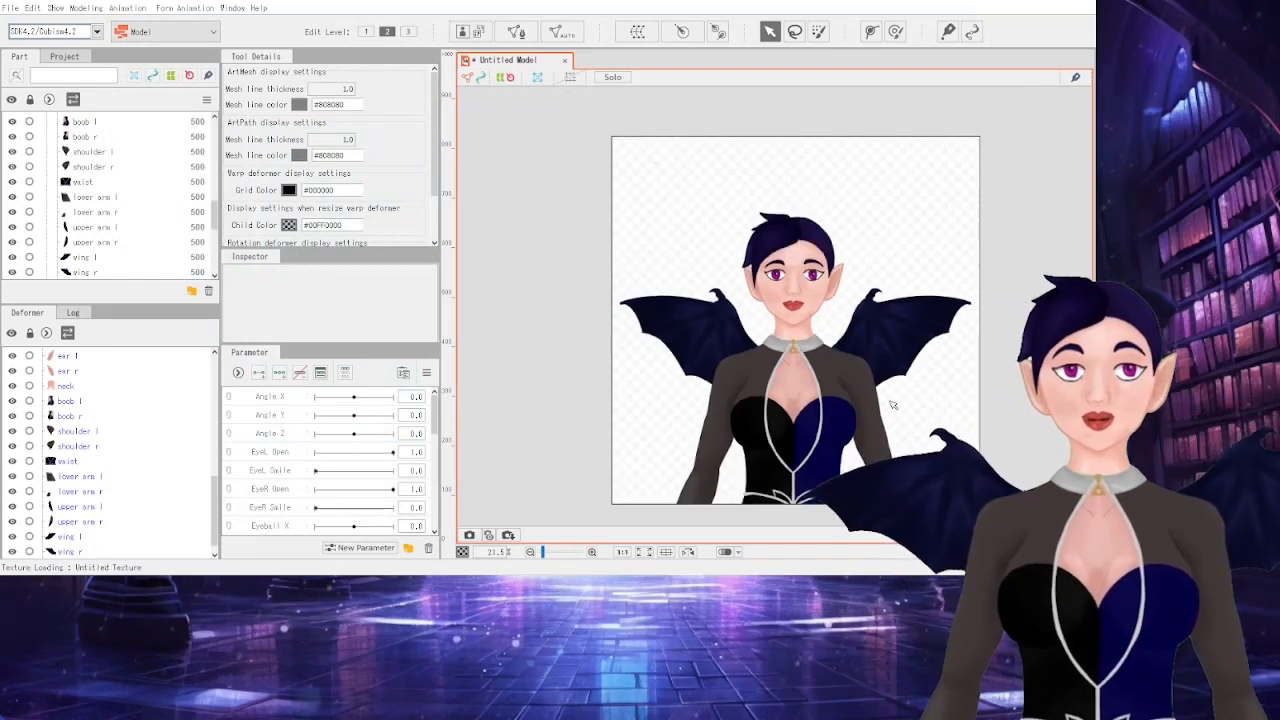